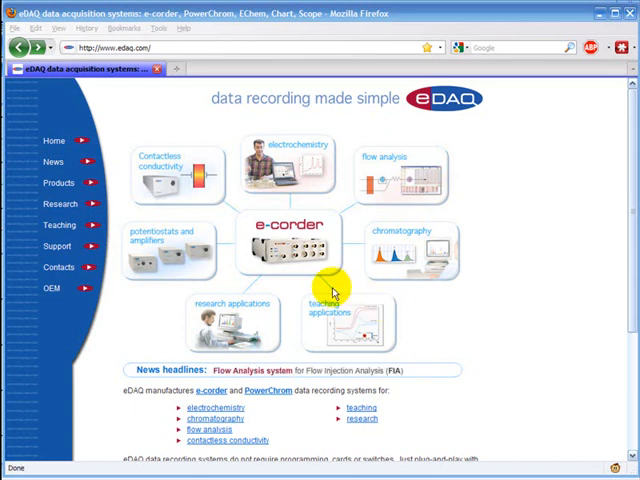
Navigate via Support and Software Downloads to the Event Manager Chart extension page.
left_click(56, 246)
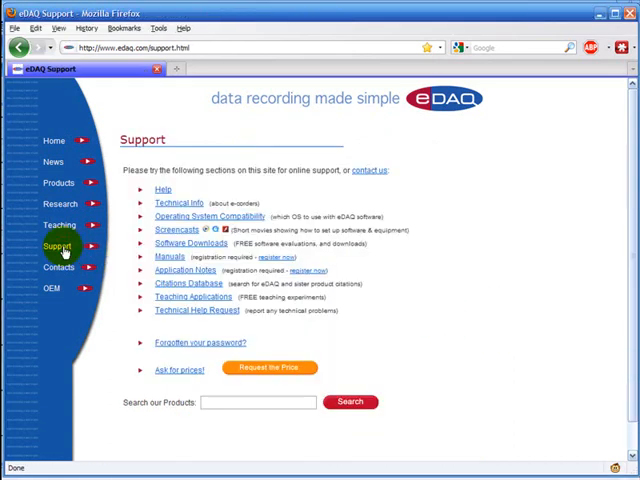
left_click(184, 244)
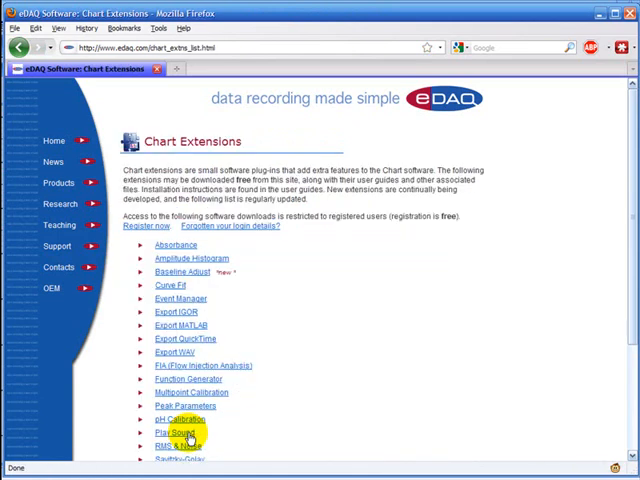
mouse_move(180, 312)
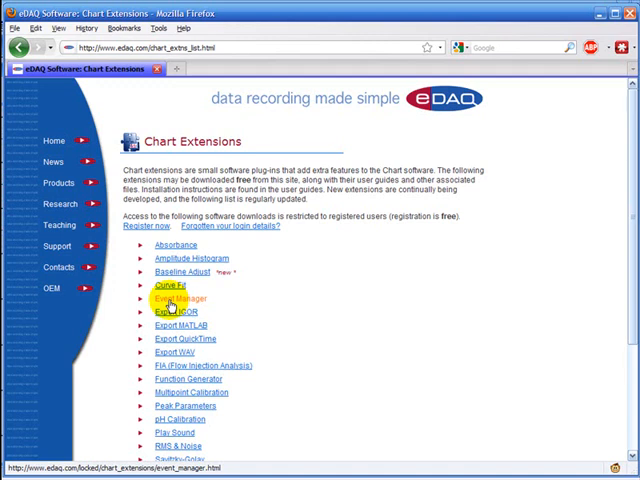
left_click(172, 298)
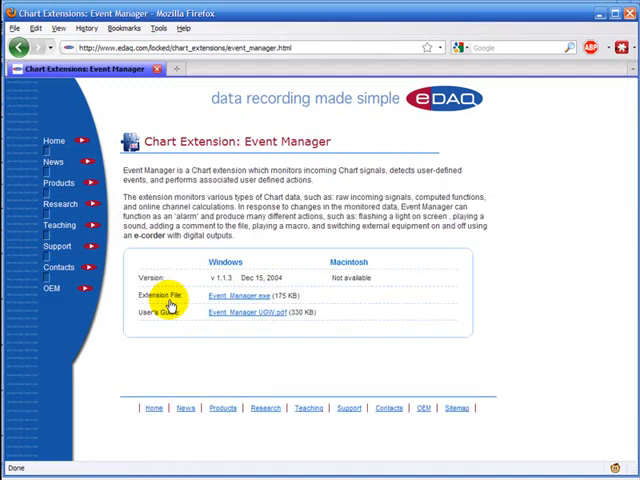
mouse_move(228, 300)
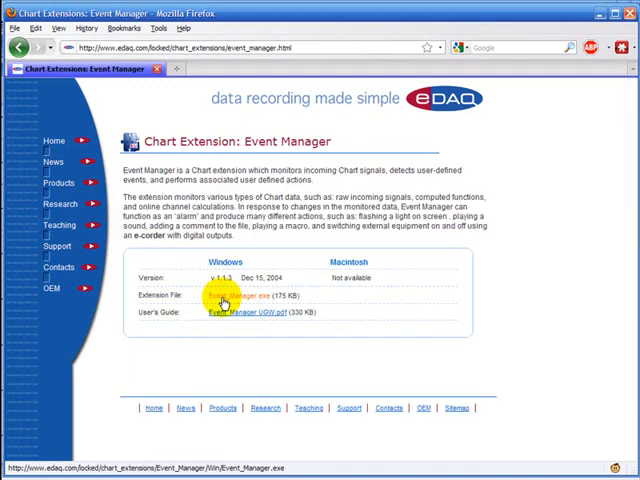
mouse_move(252, 320)
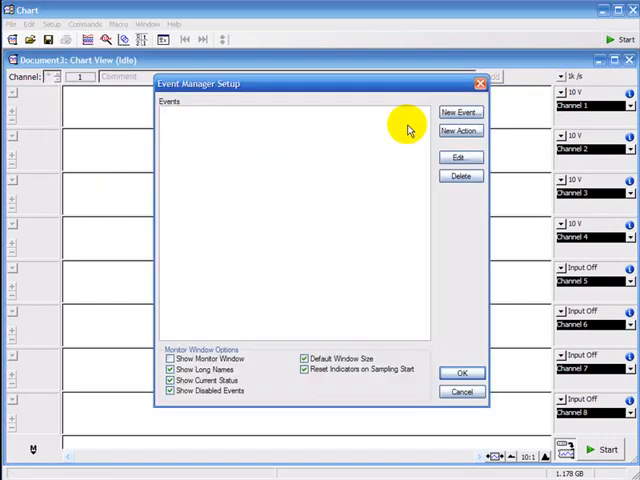
Create a new Level-type event and name it 'above 5V'.
left_click(460, 110)
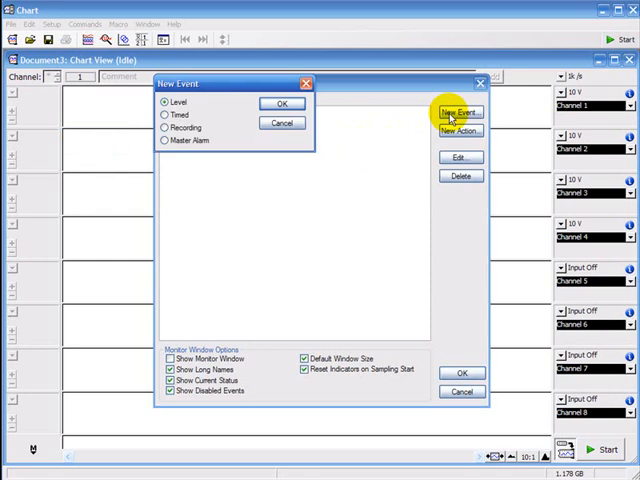
mouse_move(184, 116)
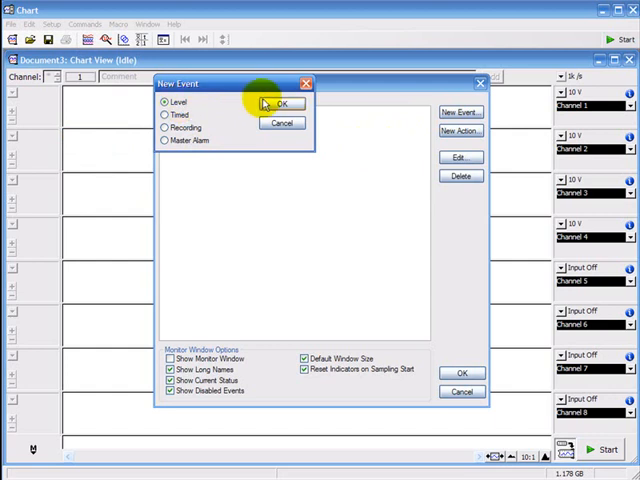
left_click(284, 104)
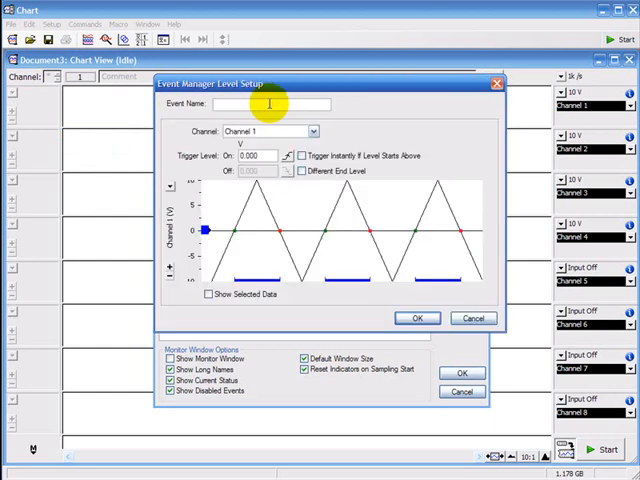
type("ab")
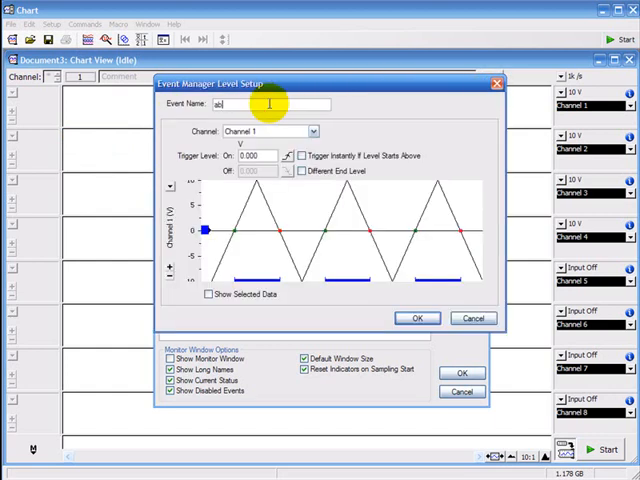
type("above 5V")
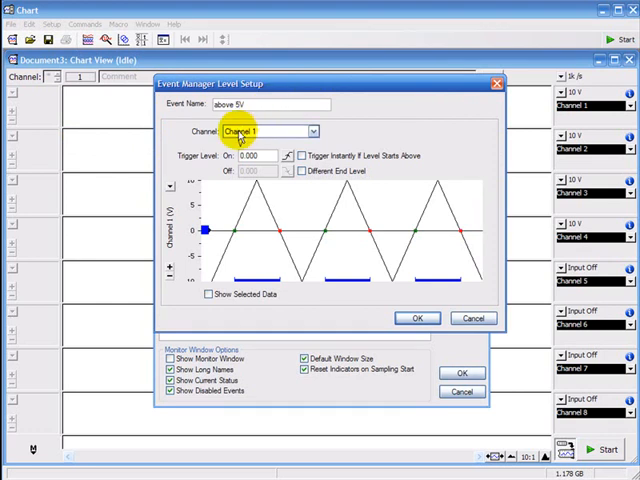
Set the event to trigger when Channel 1 rises above 5.000 V and save it.
left_click(262, 156)
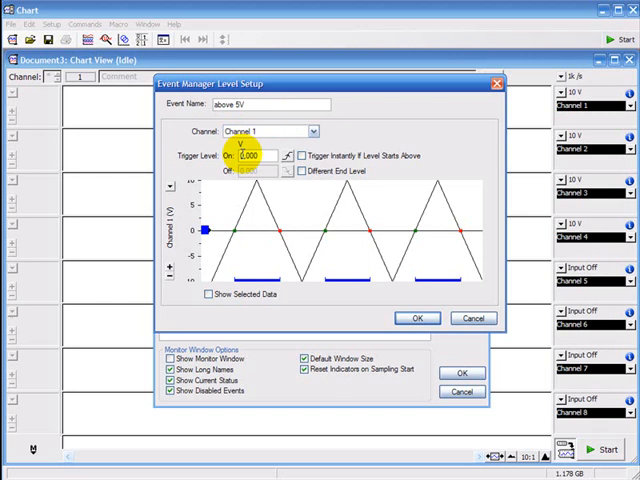
type("5.000")
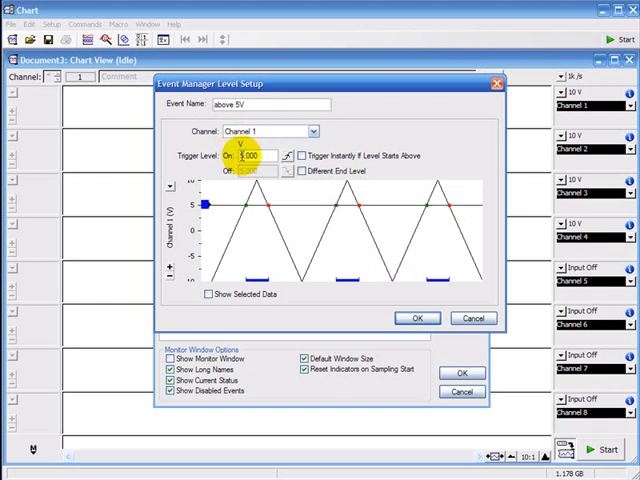
left_click(288, 160)
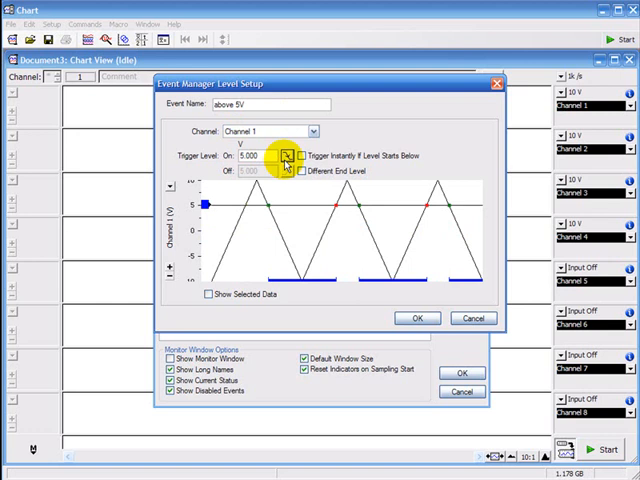
left_click(288, 156)
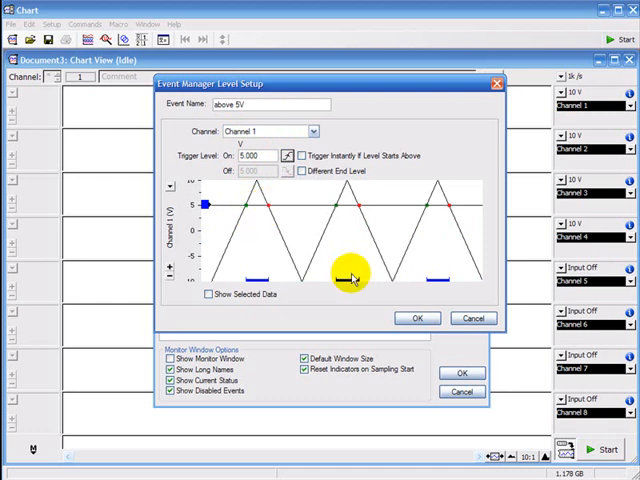
left_click(416, 318)
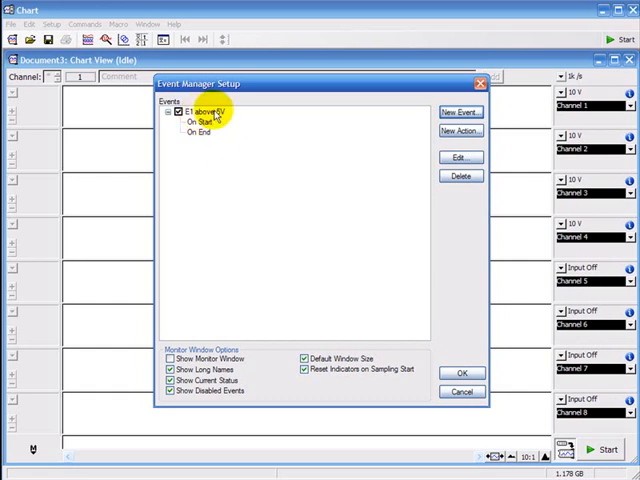
Add a Digital Output action to the event's On Start trigger.
left_click(192, 122)
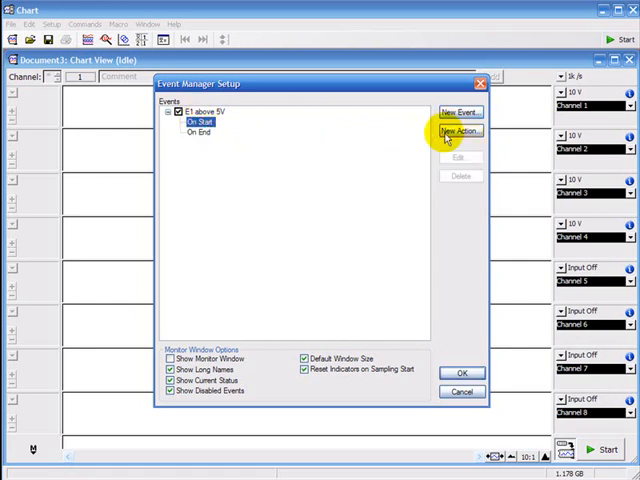
left_click(460, 132)
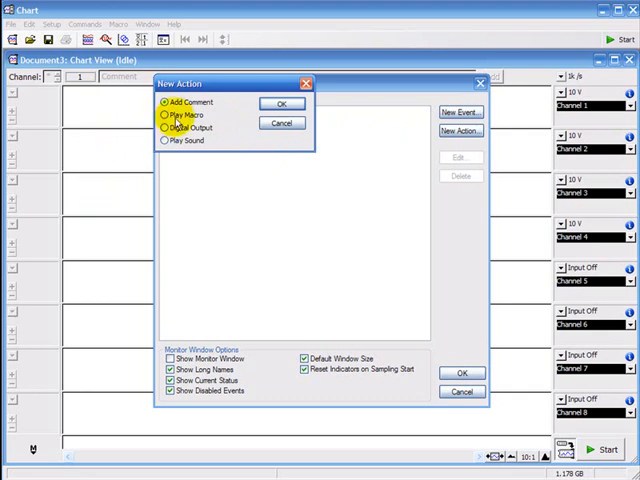
left_click(168, 104)
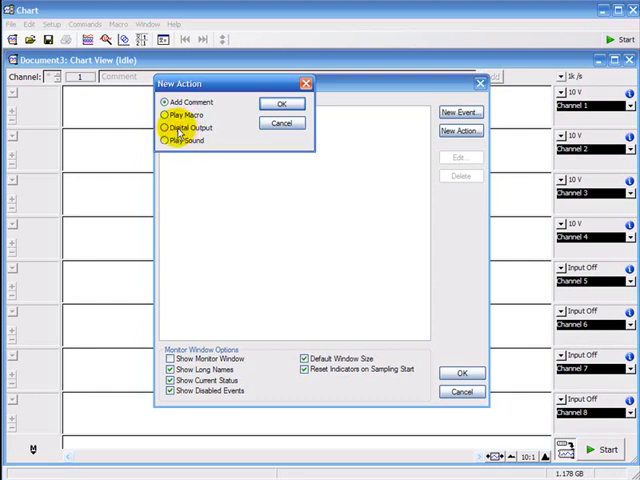
left_click(162, 128)
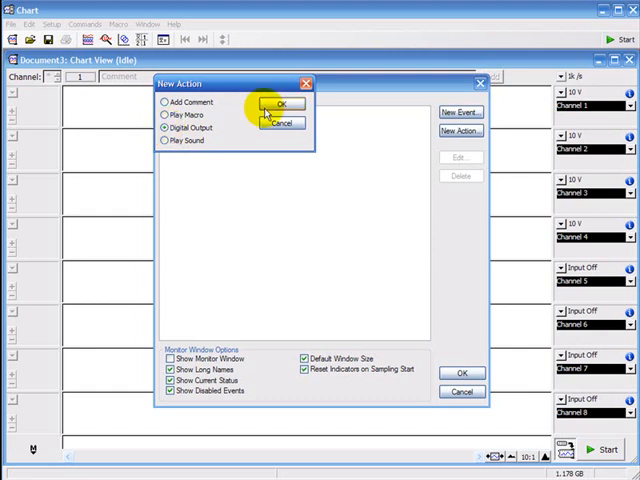
left_click(280, 104)
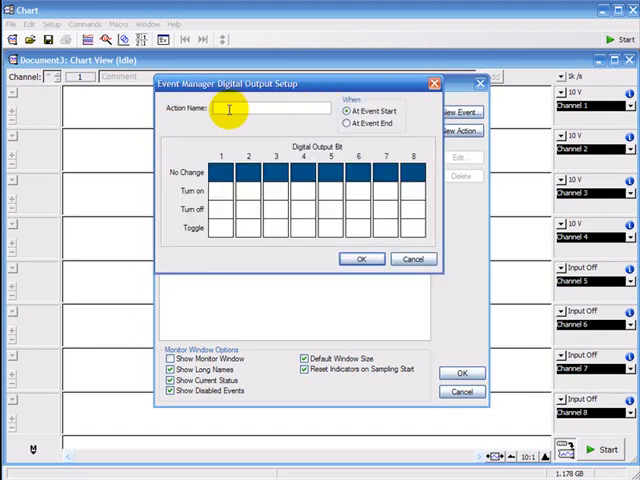
Name the action 'dig out 1 ON', turning on output bit 1 at event start.
type("dig out 1 ON")
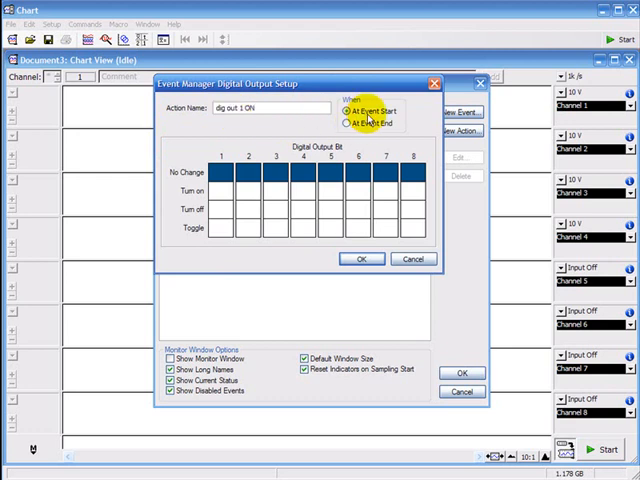
left_click(220, 196)
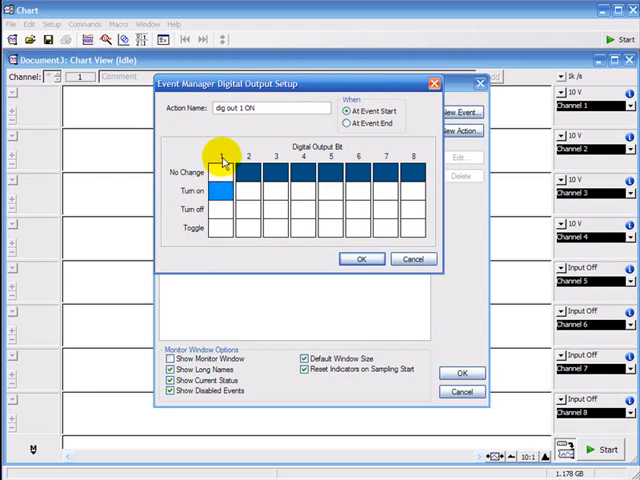
left_click(364, 260)
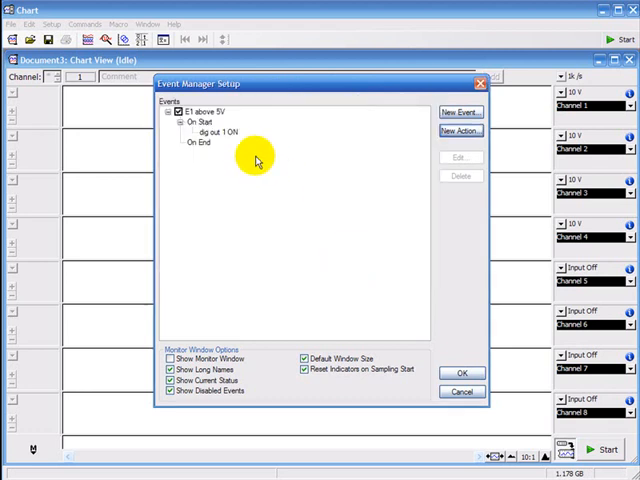
Add a Digital Output action to the event's On End trigger.
left_click(196, 144)
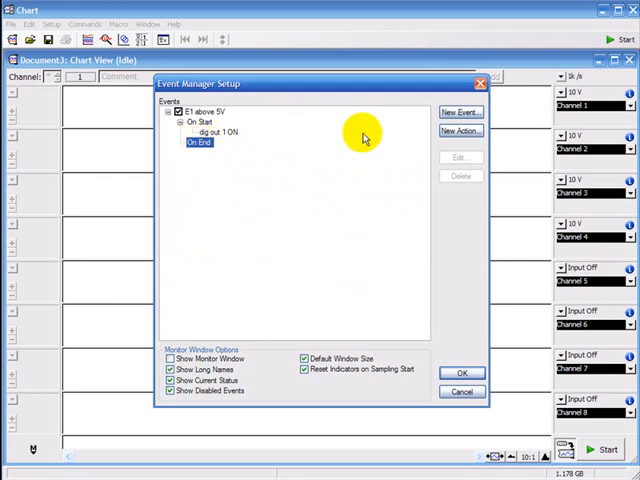
left_click(456, 132)
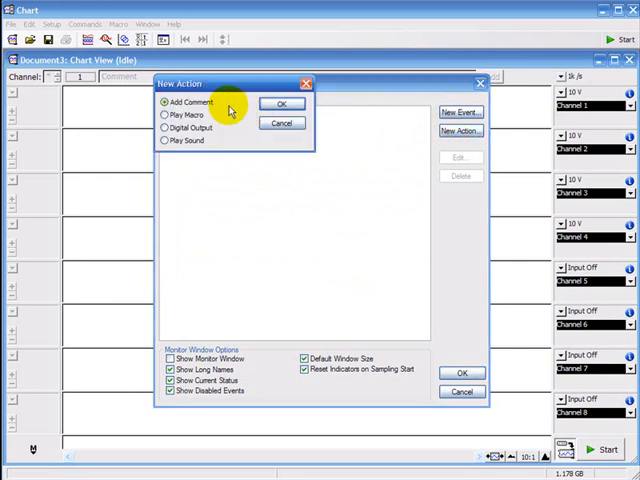
left_click(164, 128)
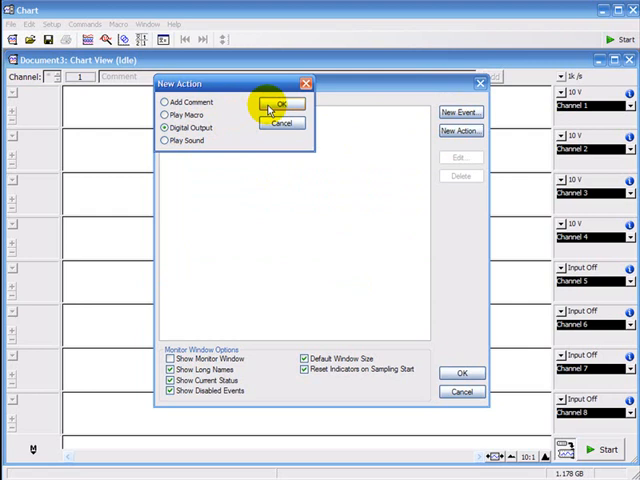
left_click(282, 104)
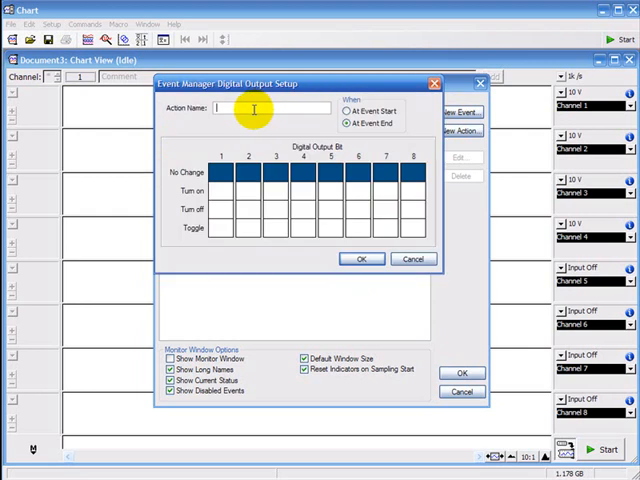
Name it 'dig out 1 OFF', turning off bit 1, and enable the event monitor while recording.
type("dig out 1 OFF")
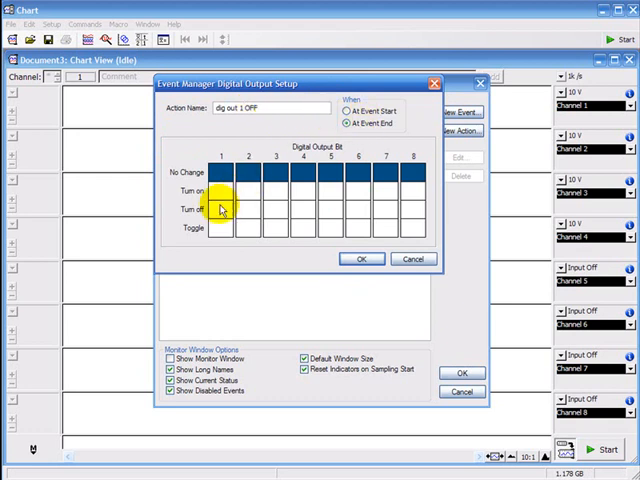
left_click(220, 210)
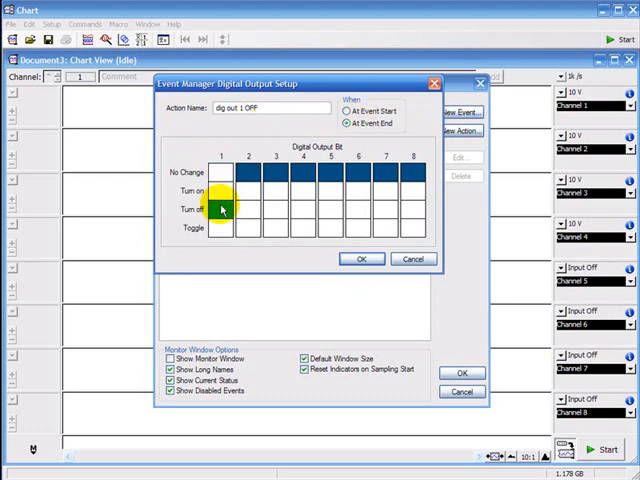
left_click(362, 260)
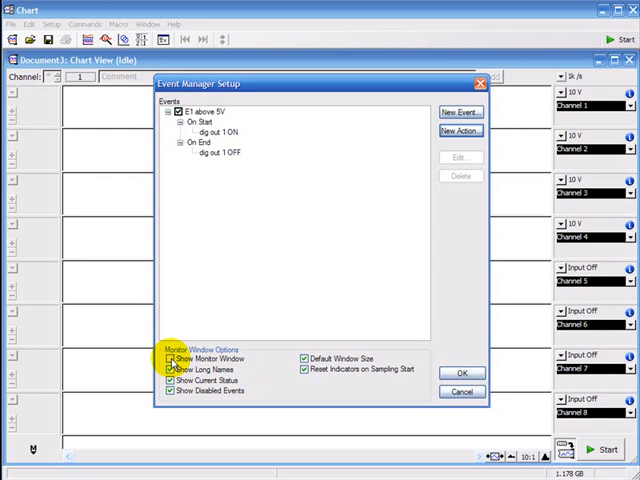
left_click(168, 360)
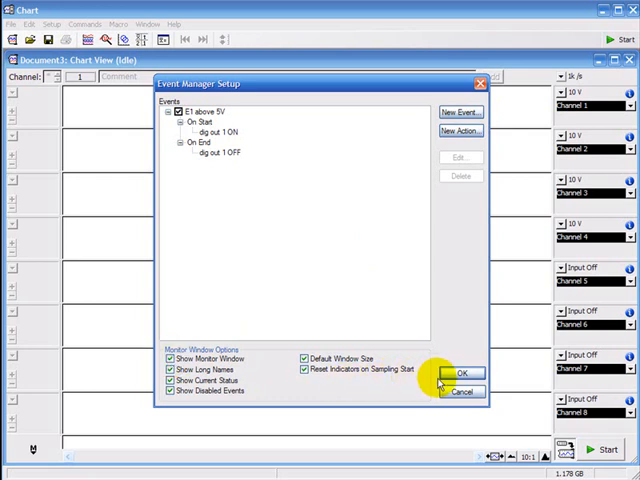
Apply the event setup and record a test pulse of Channel 1 above 5 V and back.
left_click(464, 374)
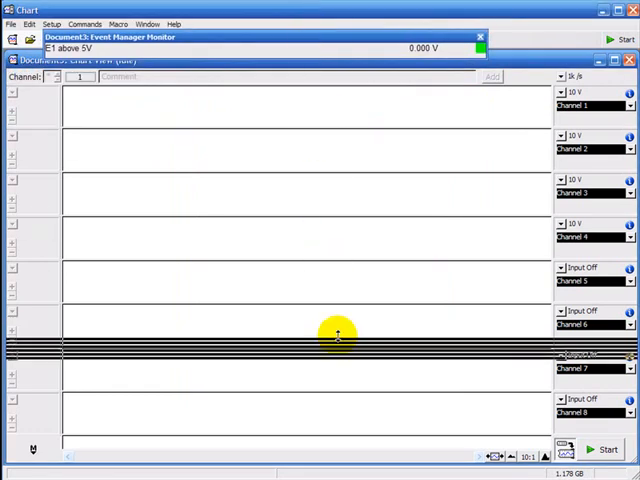
left_click(604, 450)
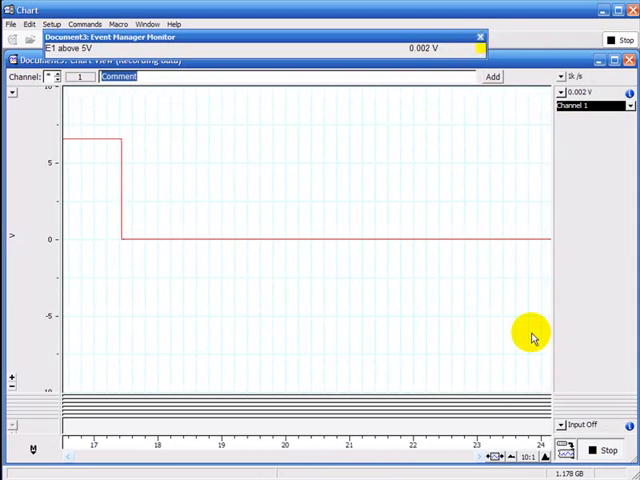
left_click(604, 448)
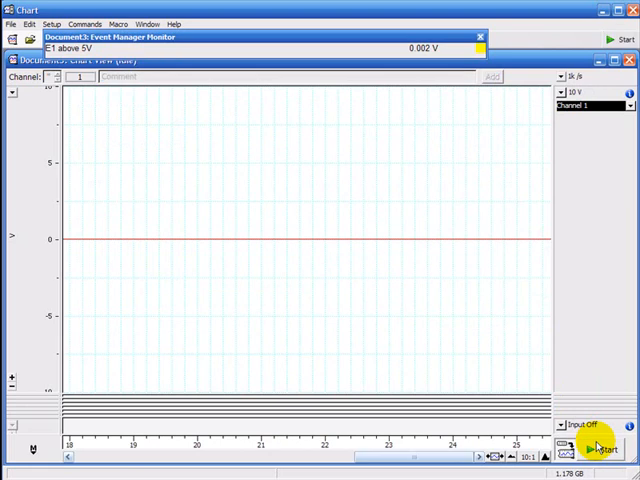
mouse_move(474, 42)
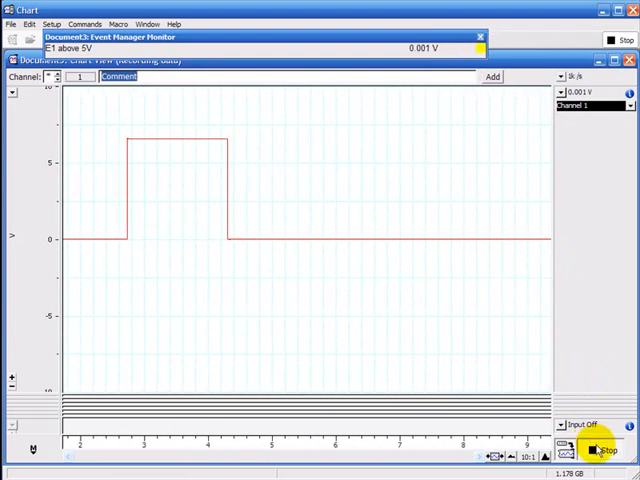
left_click(602, 450)
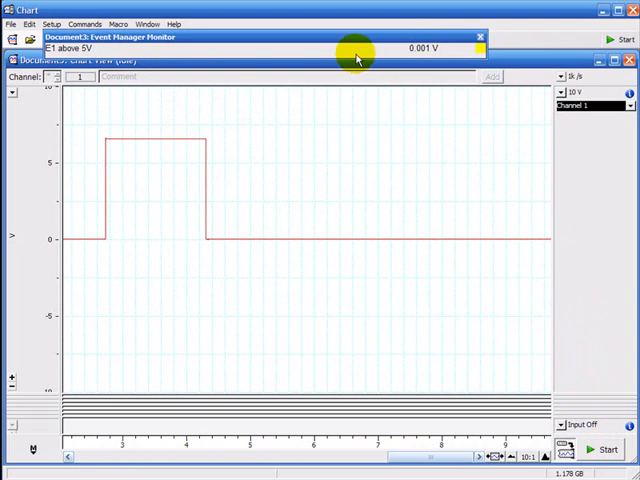
Bring the event monitor forward and show its options menu.
left_click(374, 64)
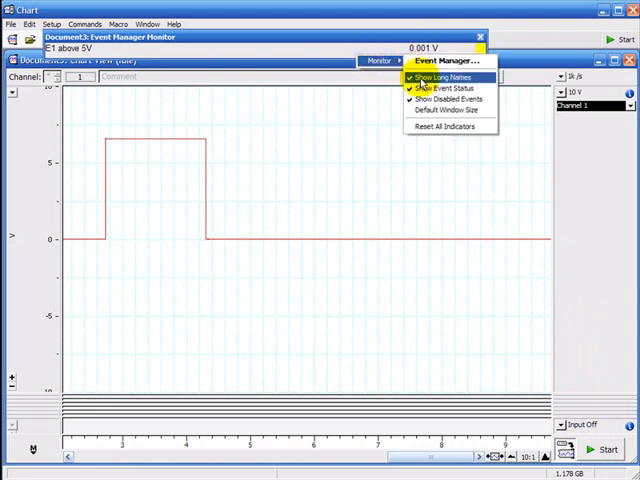
left_click(442, 80)
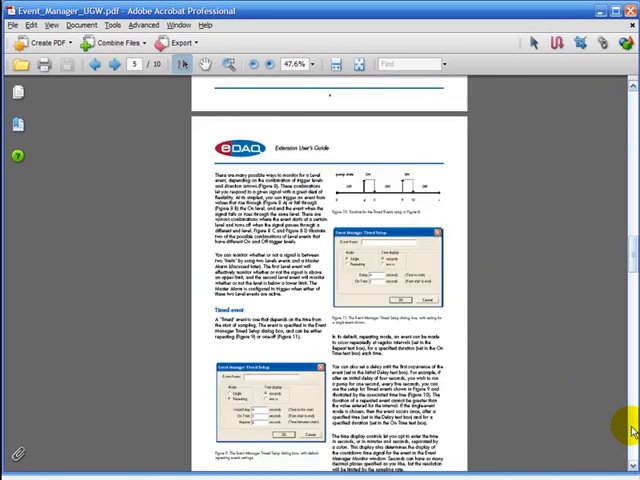
Scroll the Event Manager PDF down to its Event Manager Monitor section.
scroll("down", 3)
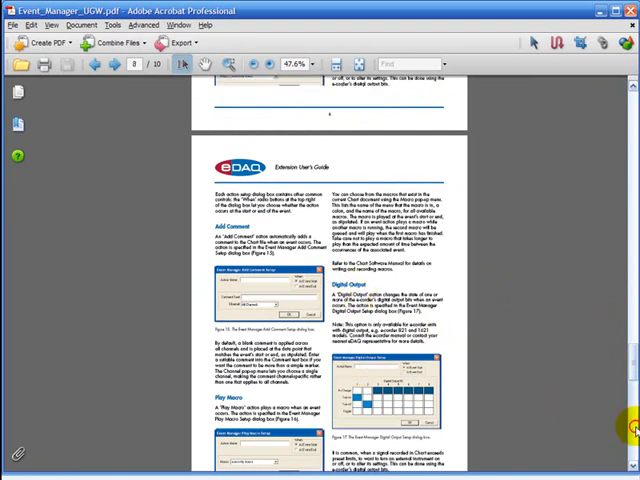
scroll("down", 3)
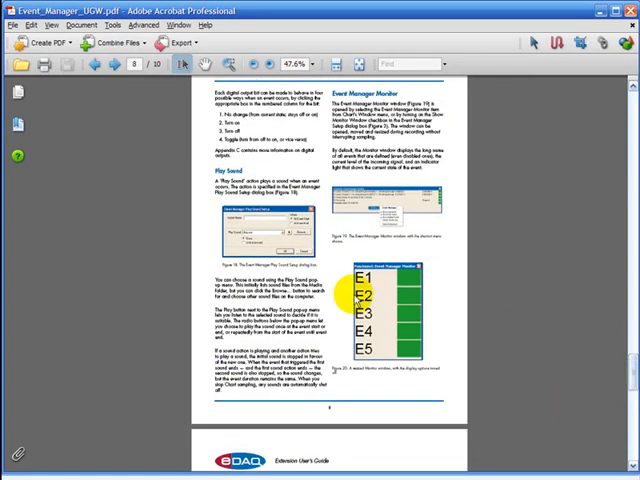